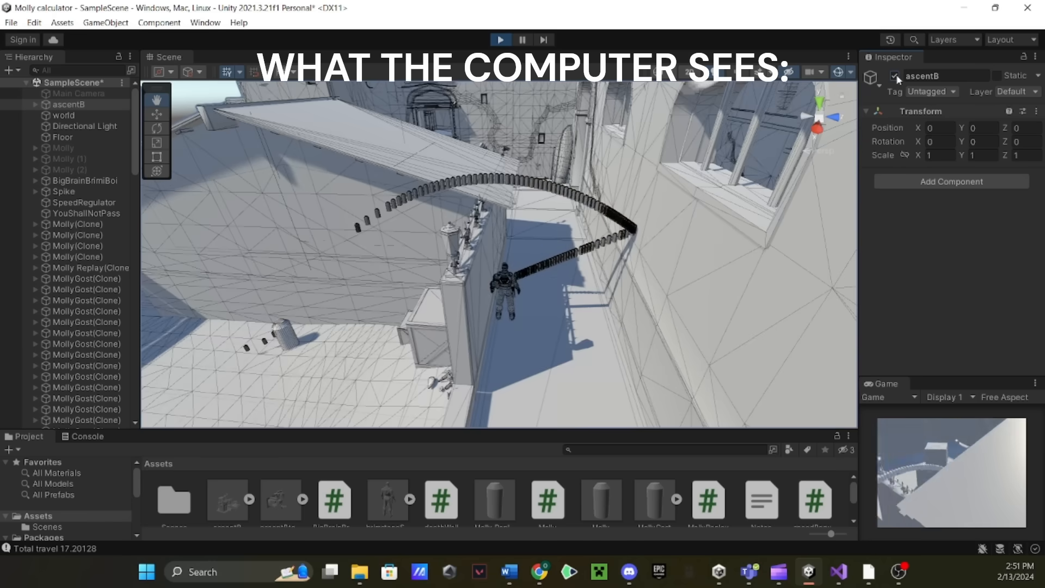
Stop play mode so the scene returns to editing, leaving ascentB hidden
click(499, 39)
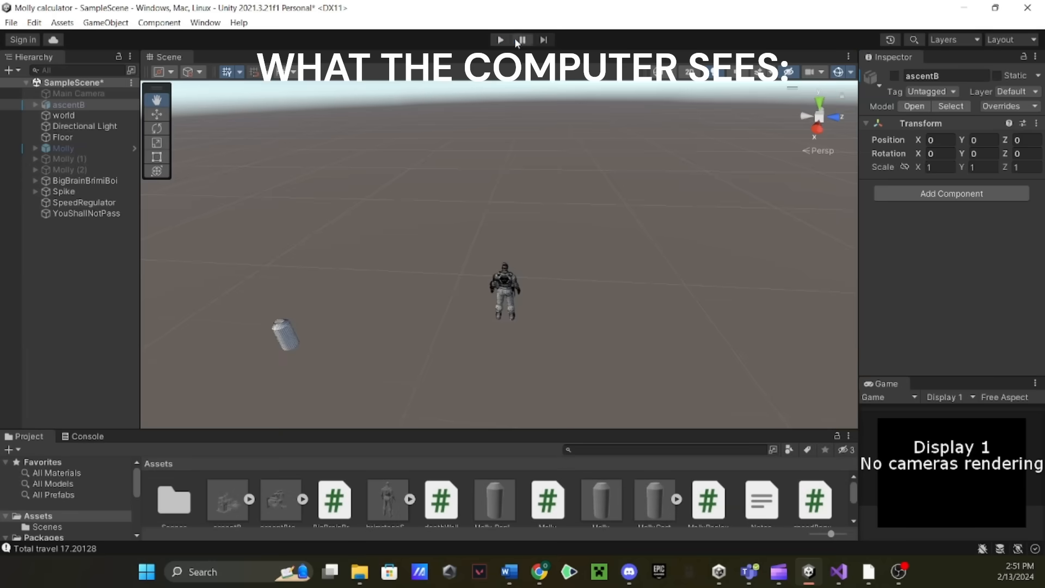